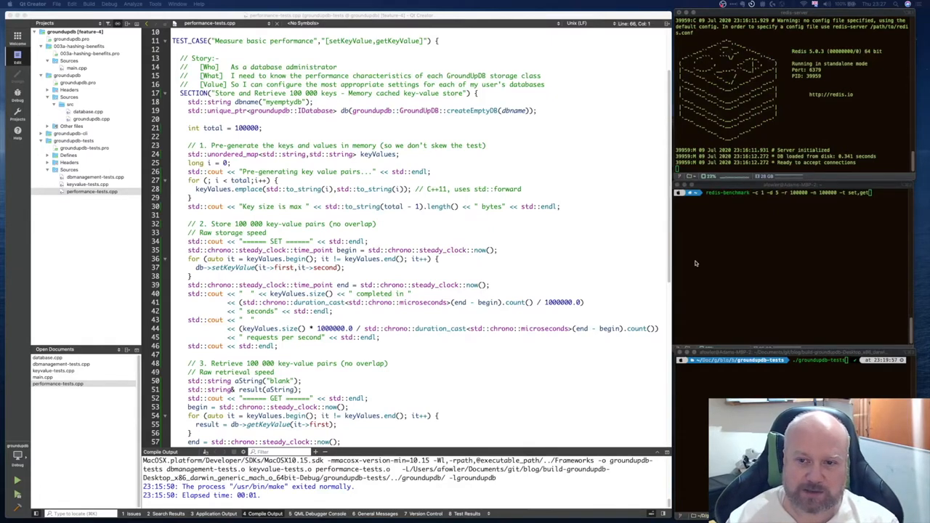
mouse_move(689, 251)
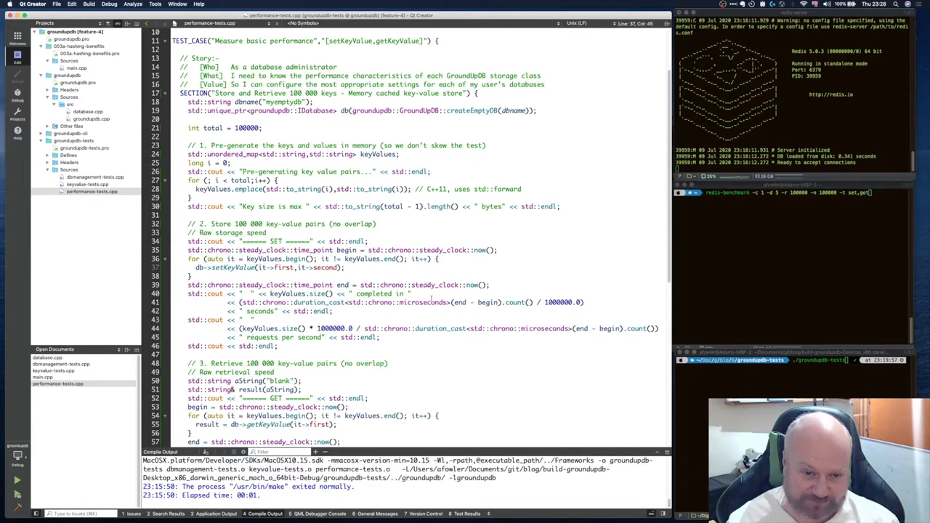
- Scroll the groundupdb-tests pane to view results: 100000 keys stored at 5997.7 requests/second
scroll("down", 3)
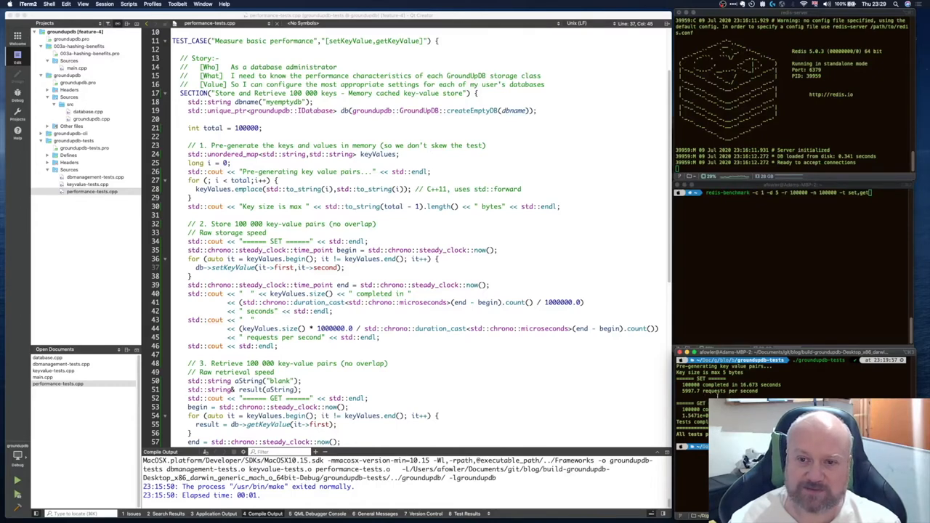
mouse_move(791, 326)
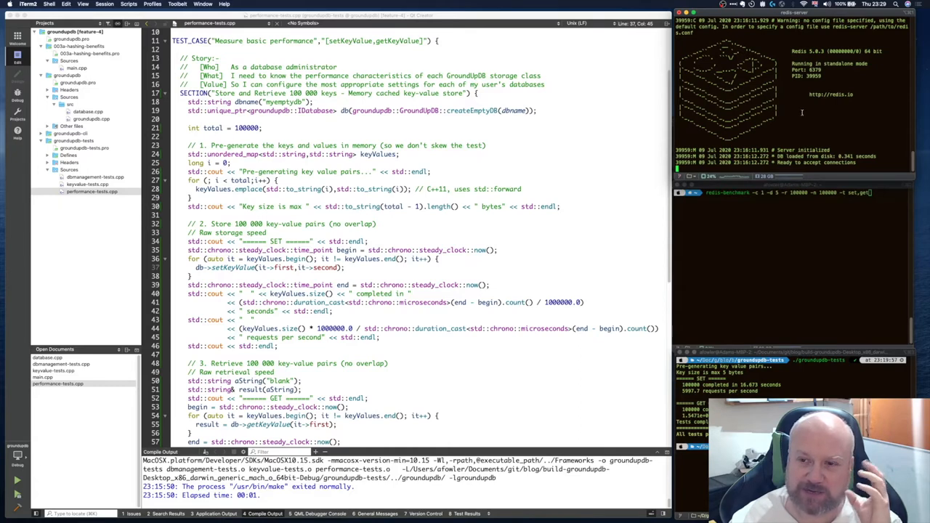
mouse_move(890, 232)
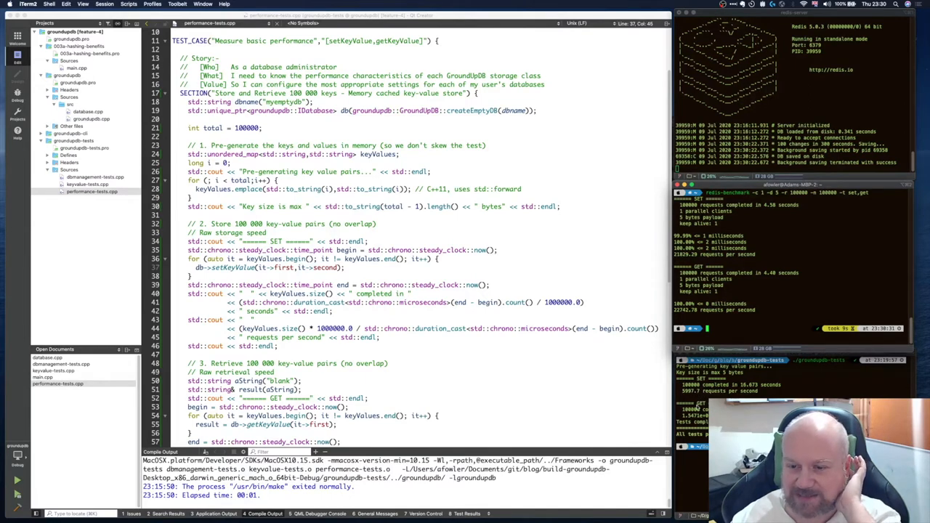
- Open database.cpp and scroll through the EmbeddedDatabase key-value store and load code
left_click(87, 111)
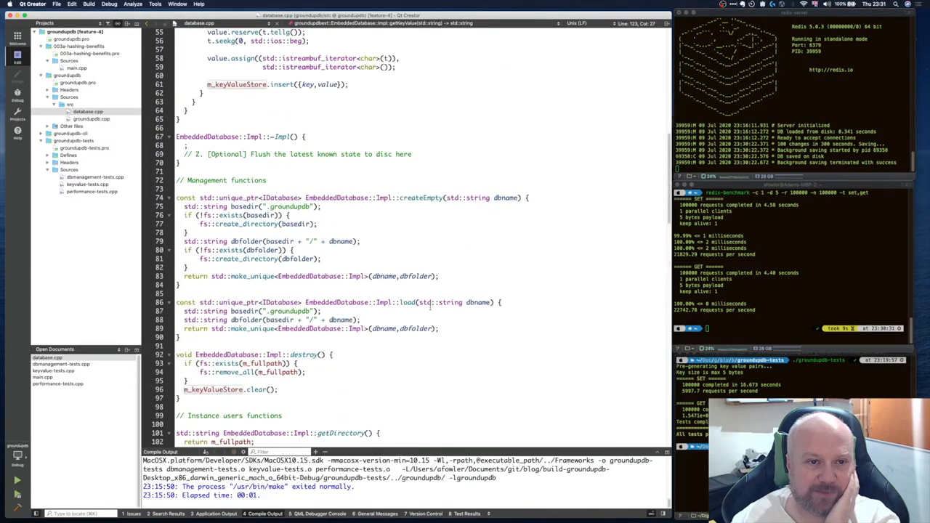
scroll("up", 3)
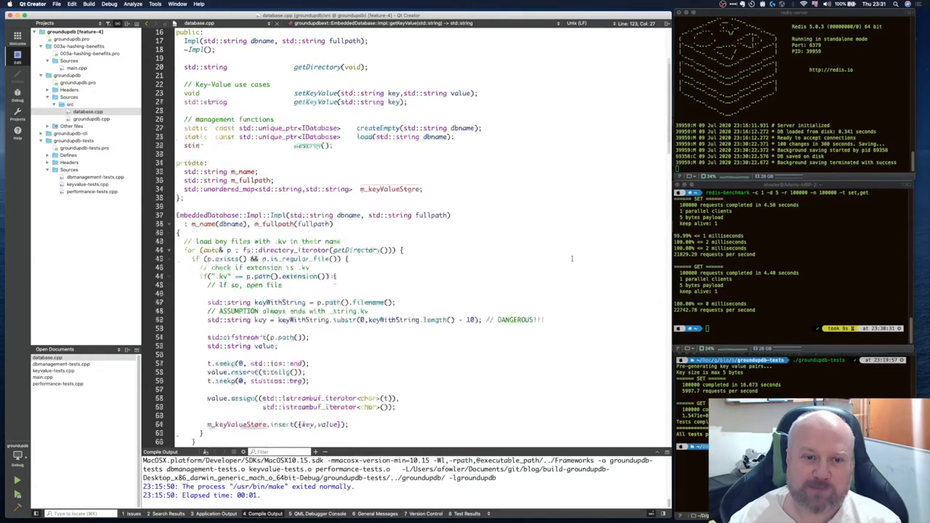
scroll("down", 3)
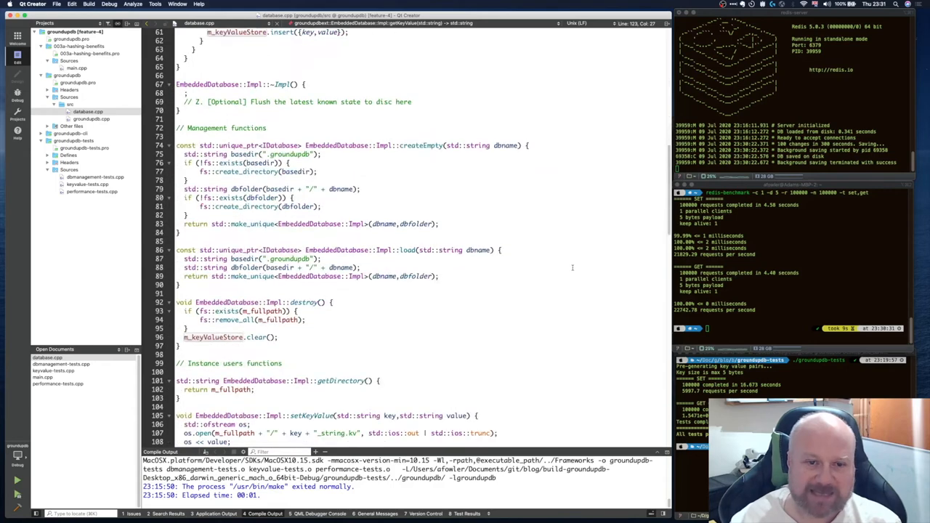
scroll("down", 3)
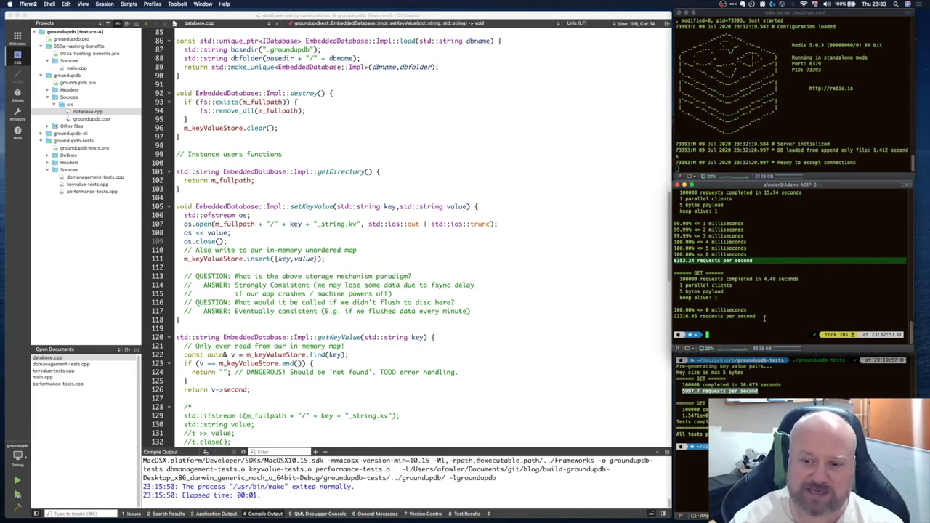
mouse_move(795, 395)
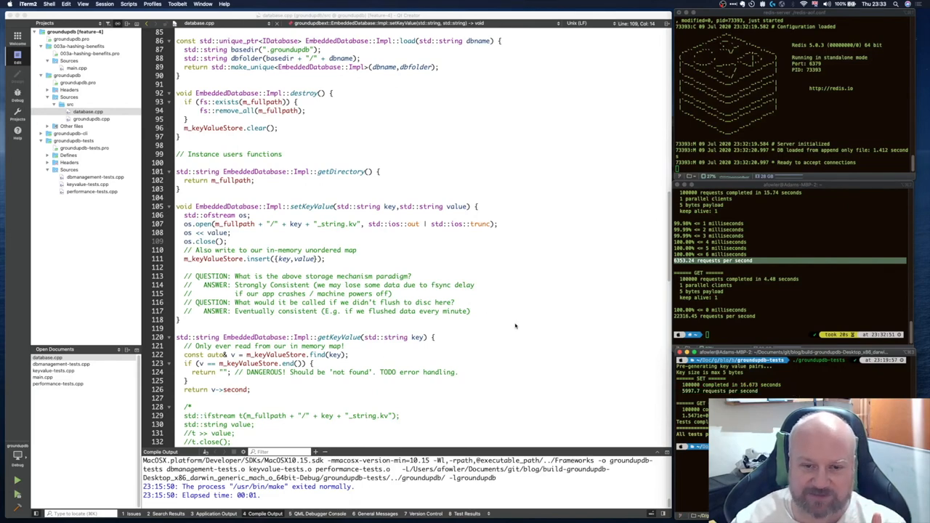
- Scroll the append-only benchmark output showing SET 6353.24 and GET 22316.45 requests/second
scroll("down", 3)
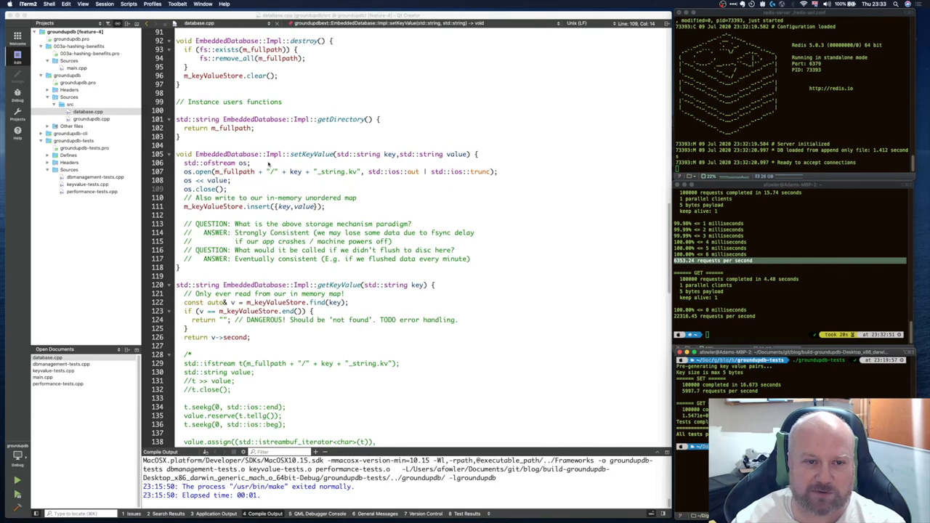